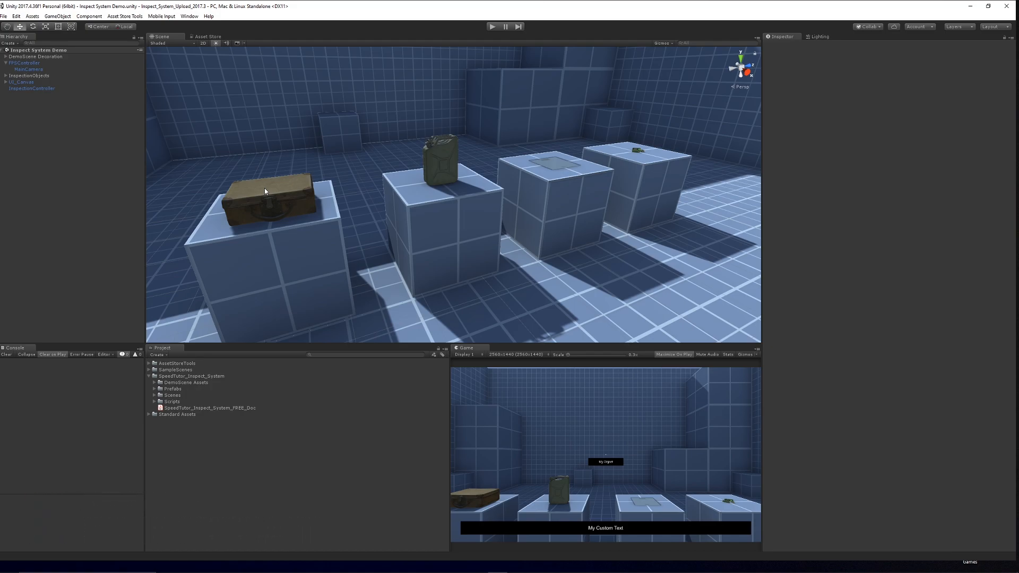
pyautogui.moveTo(288, 439)
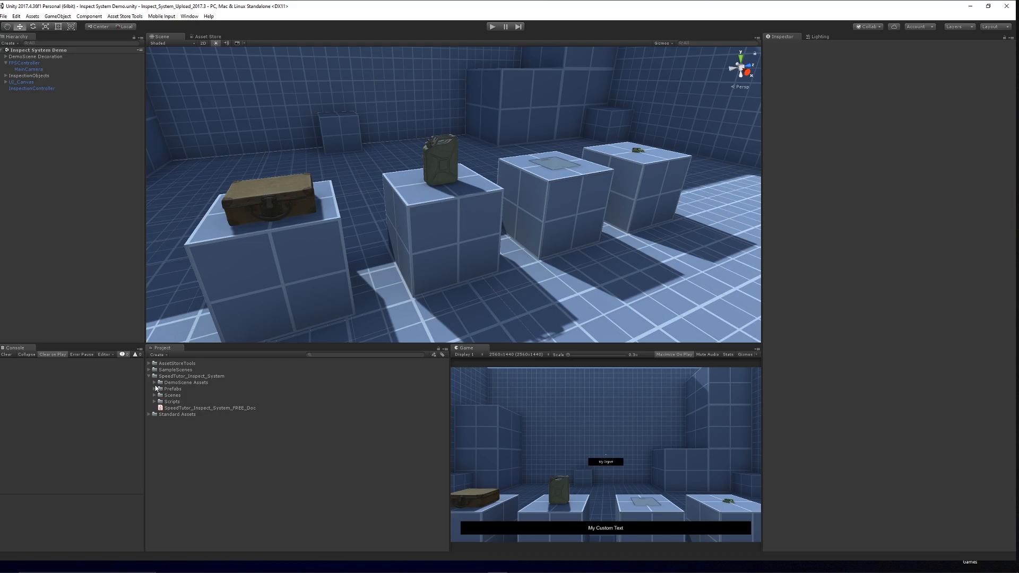
# Inspect MainCamera, InspectionController, then the Vintage_Suitcase with its Object Controller name and info text
pyautogui.click(155, 388)
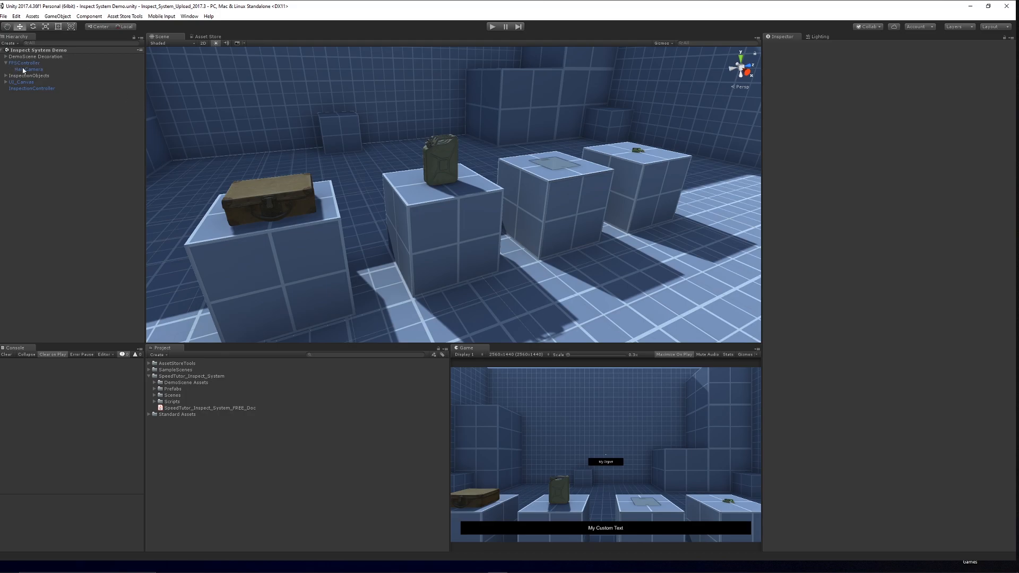
pyautogui.click(25, 69)
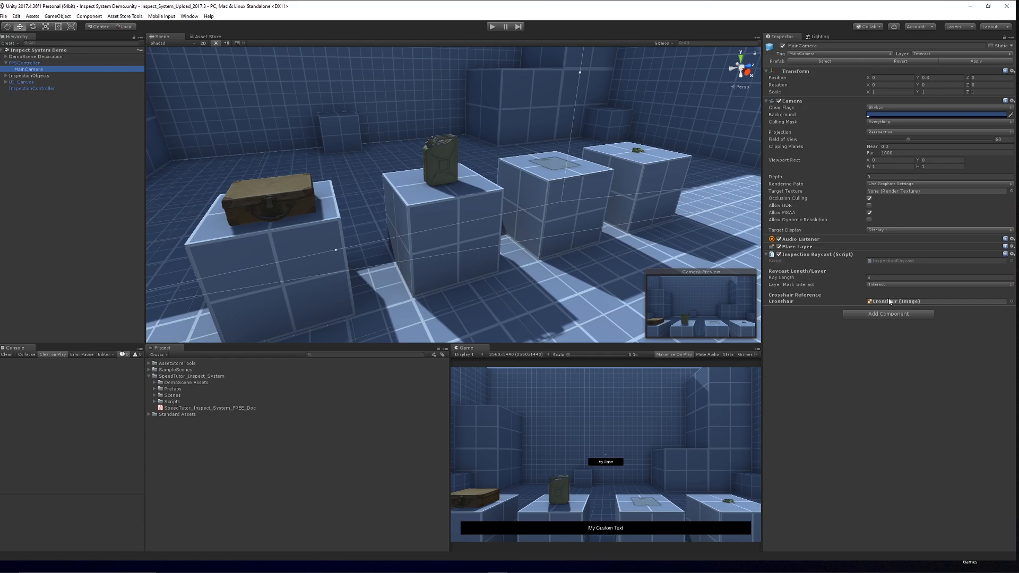
pyautogui.moveTo(280, 238)
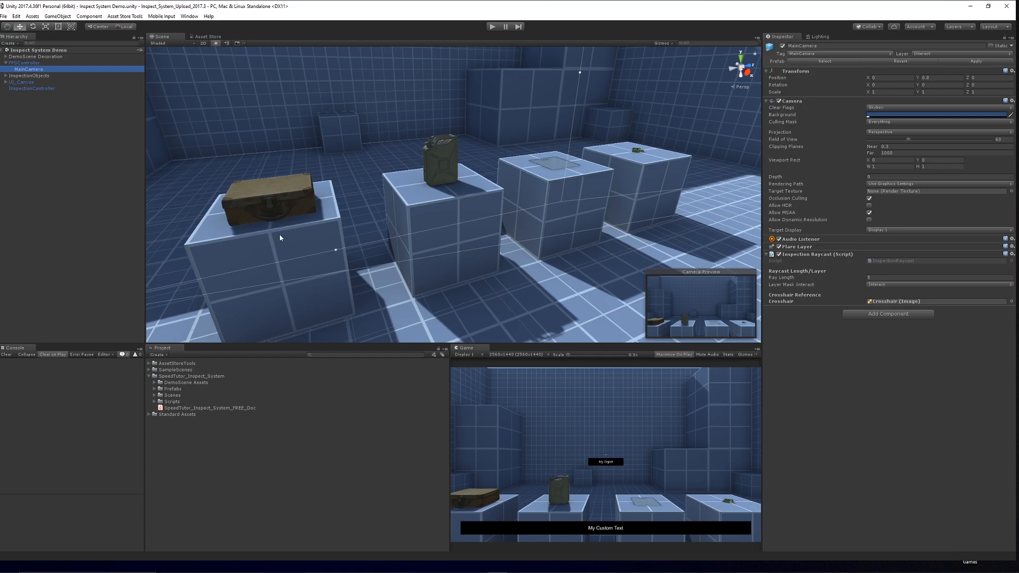
pyautogui.moveTo(300, 320)
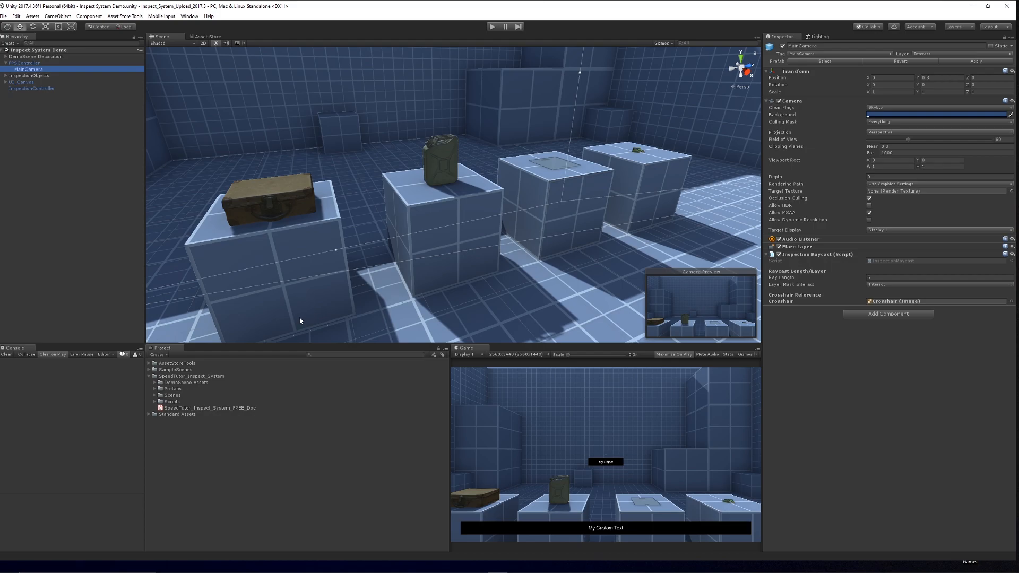
pyautogui.moveTo(165, 191)
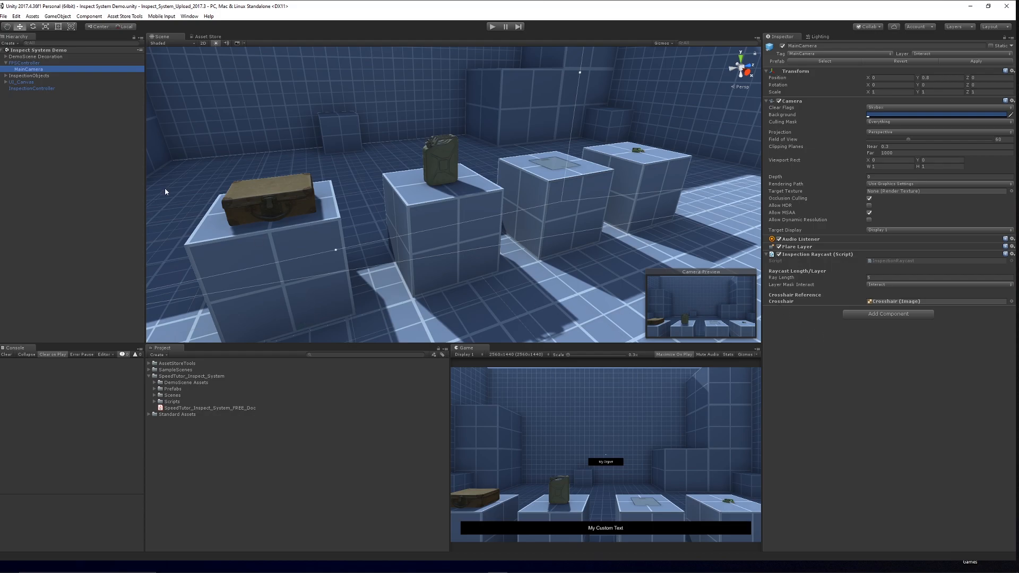
pyautogui.click(32, 95)
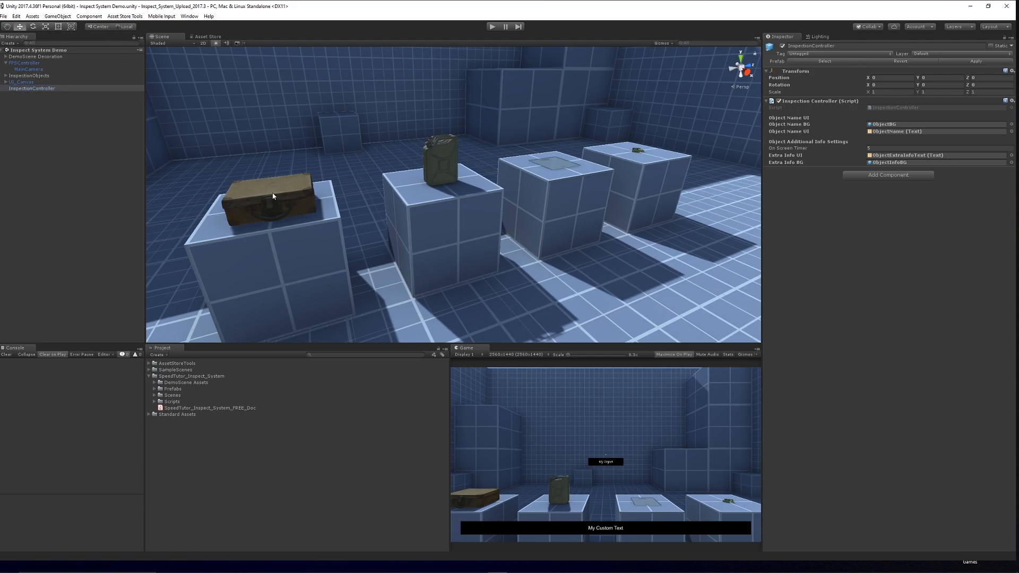
pyautogui.click(273, 197)
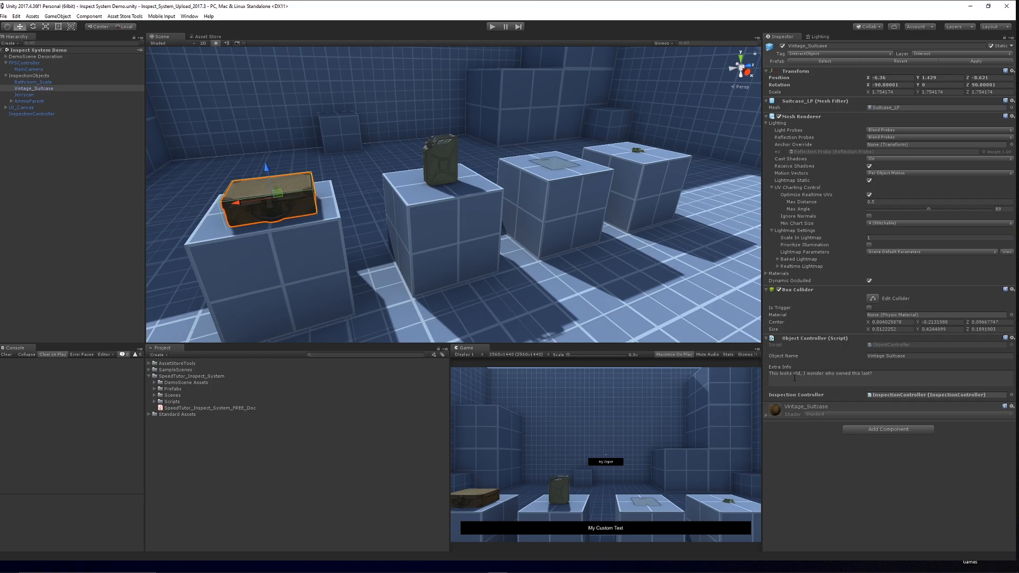
pyautogui.moveTo(747, 359)
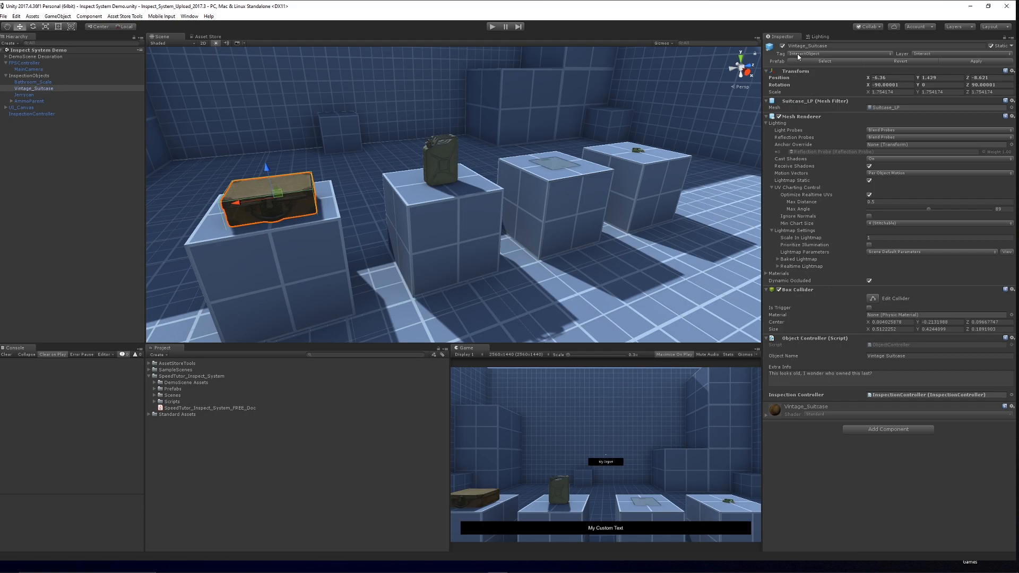
pyautogui.moveTo(721, 223)
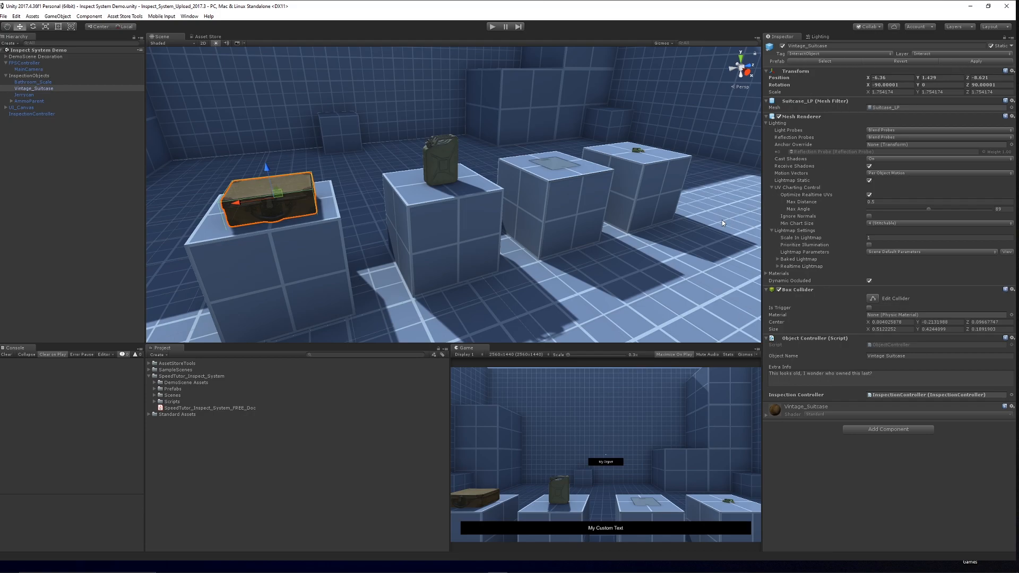
pyautogui.moveTo(494, 202)
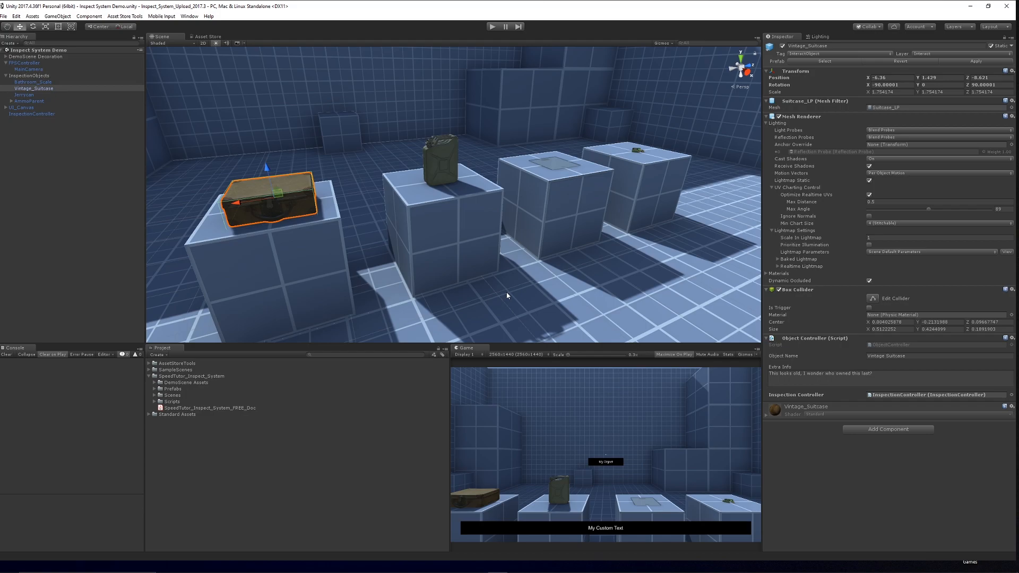
pyautogui.moveTo(253, 501)
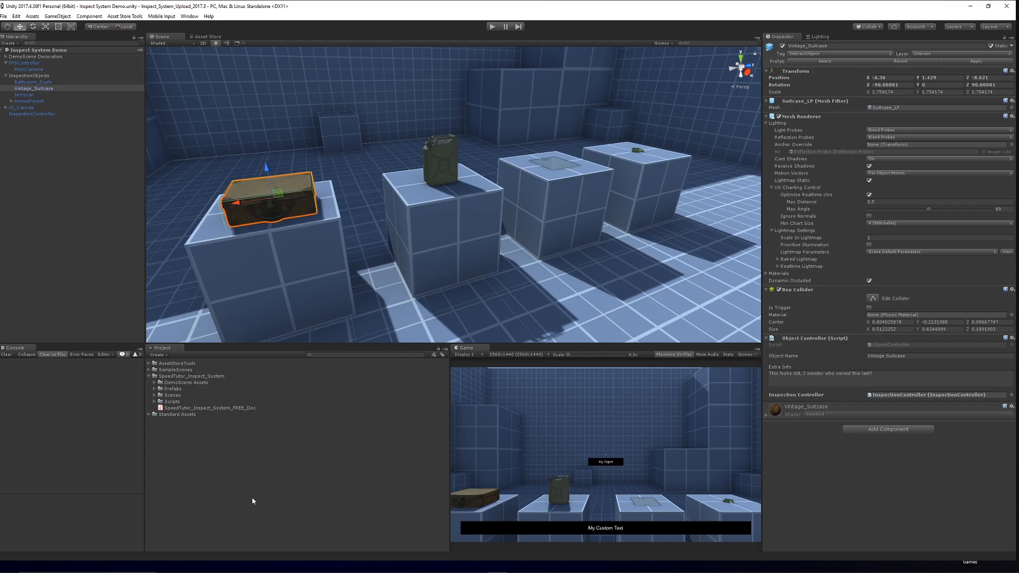